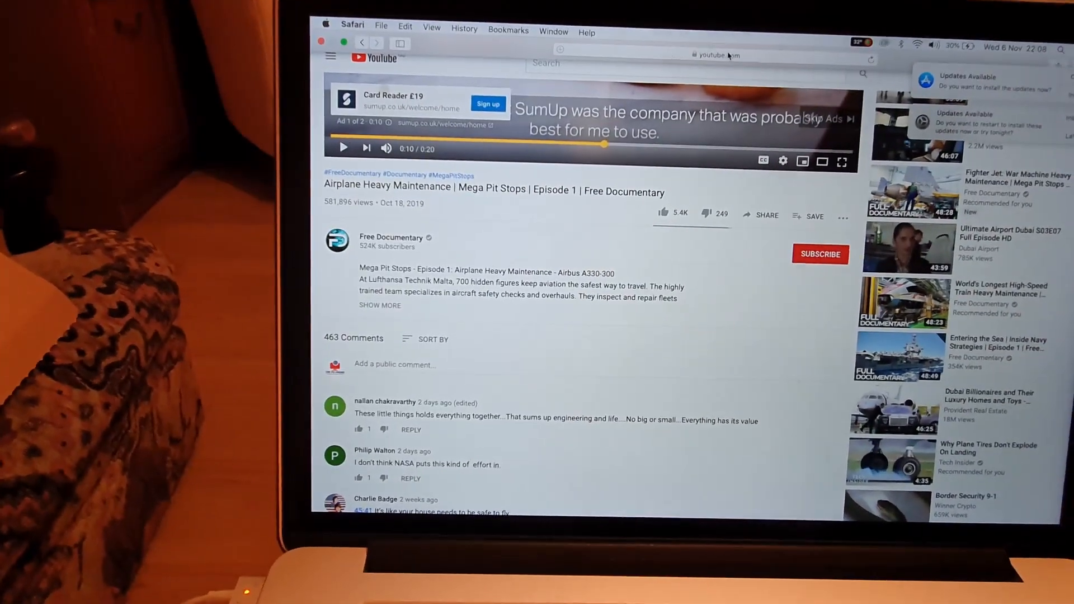
- Load the hub's login page at 192.168.1.1 in Safari
click(717, 55)
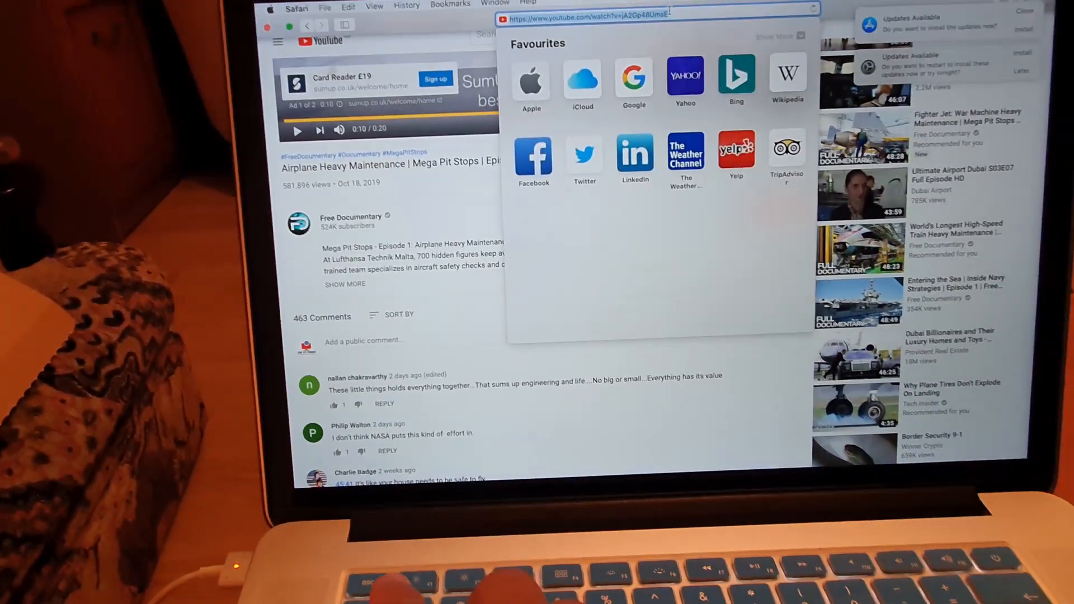
text(192.168.1.1)
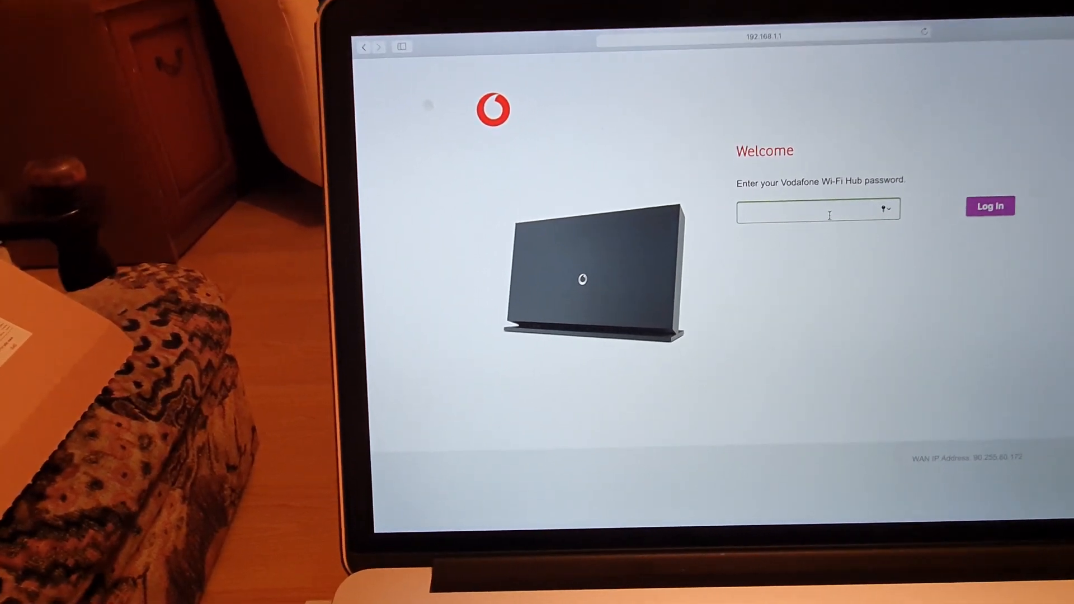
- Log in to the Vodafone Wi-Fi Hub with the hub password
text(password)
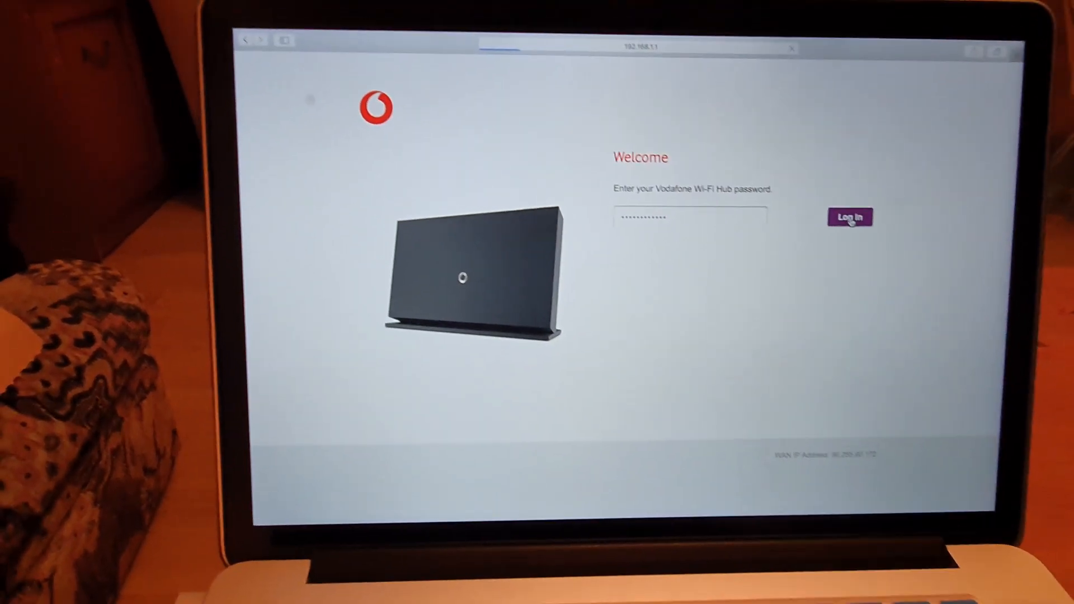
click(849, 216)
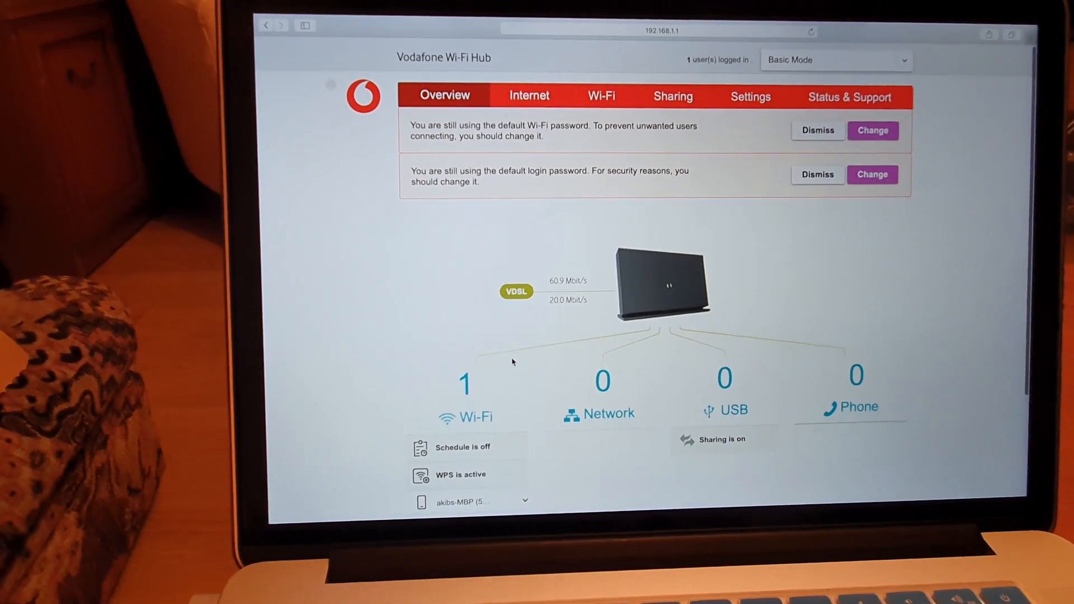
- Expand the connected laptop's details on Overview, then go to General Wi-Fi Settings
scroll(down, 3)
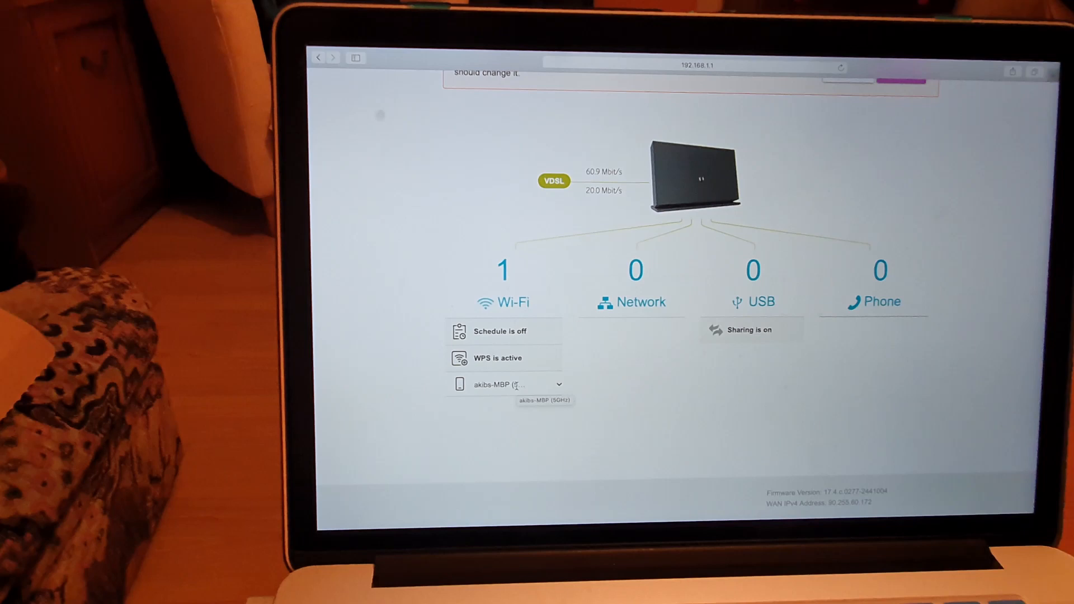
click(558, 384)
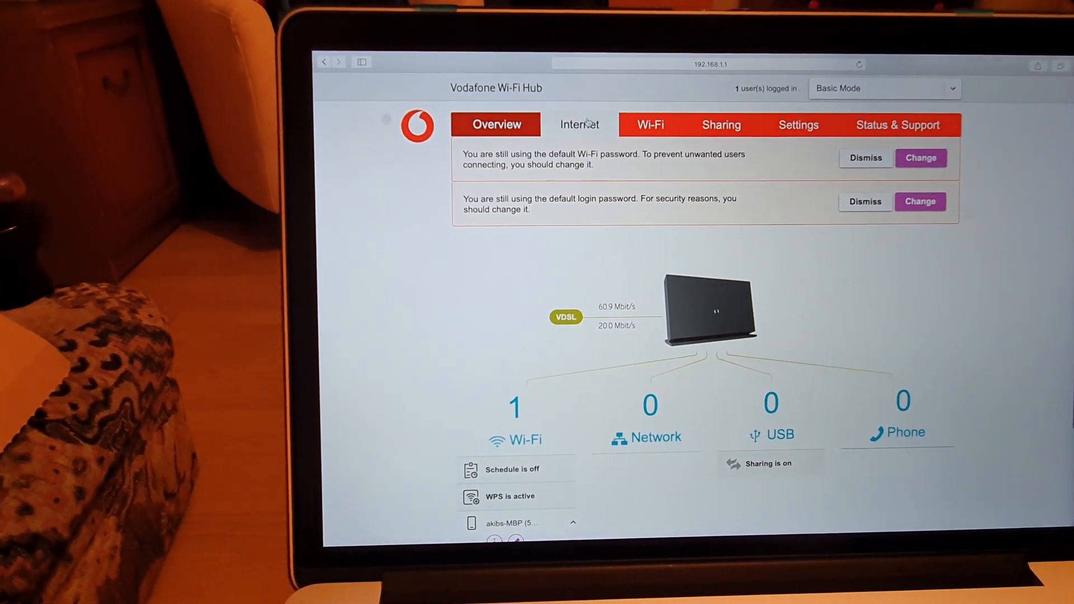
click(648, 125)
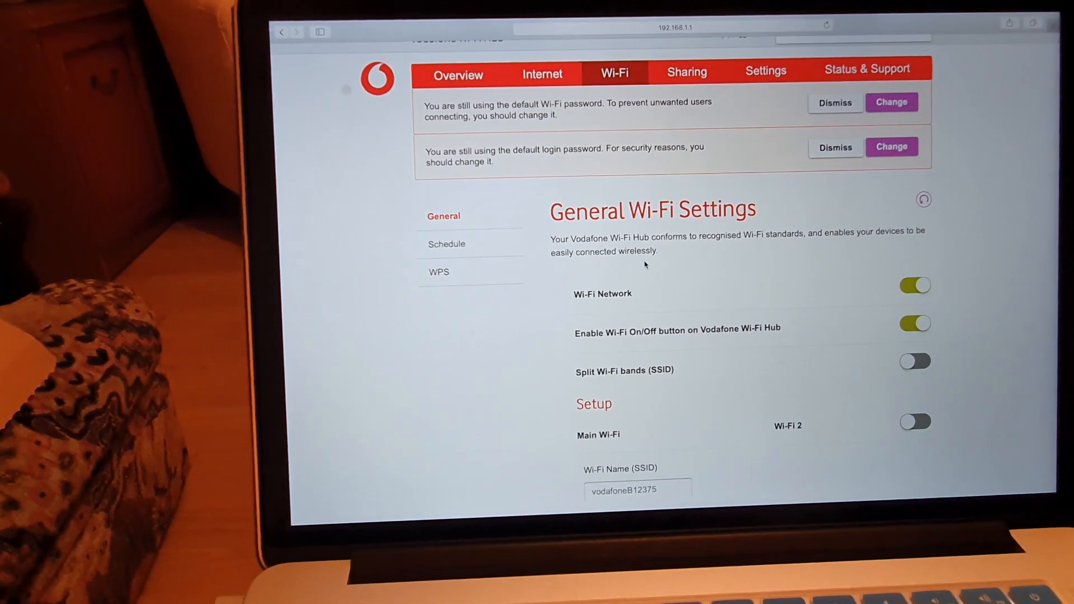
- Show the current Wi-Fi password with Display Characters and start the Change Password form
scroll(down, 3)
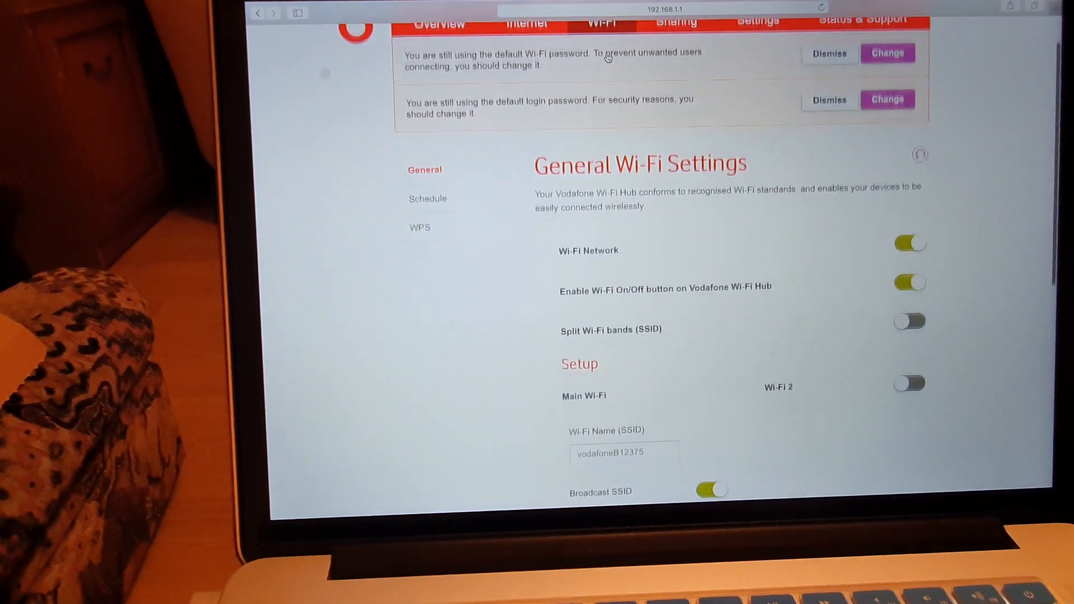
scroll(down, 3)
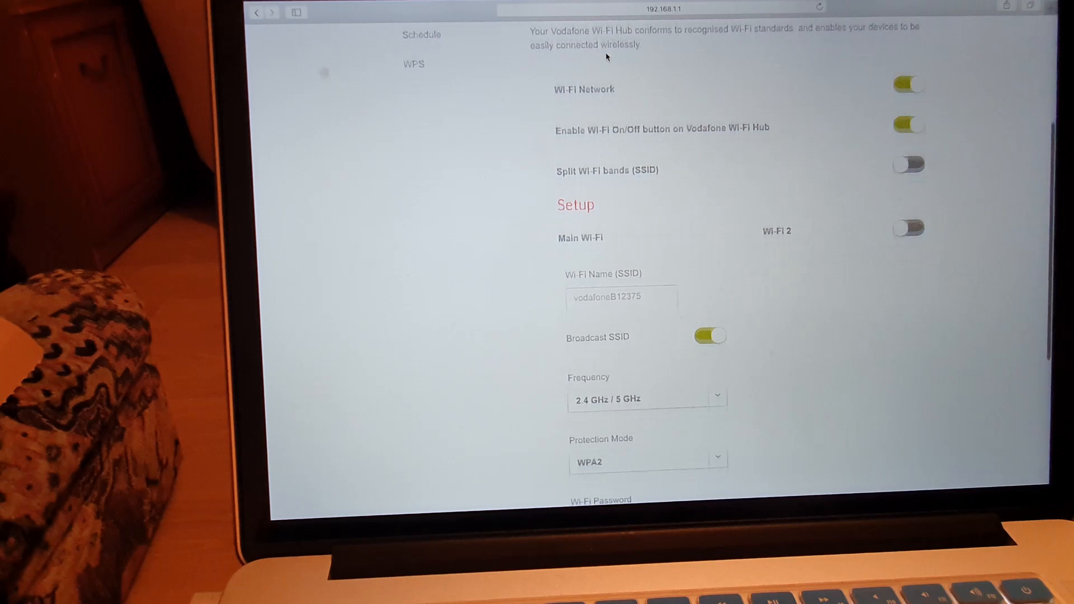
scroll(down, 3)
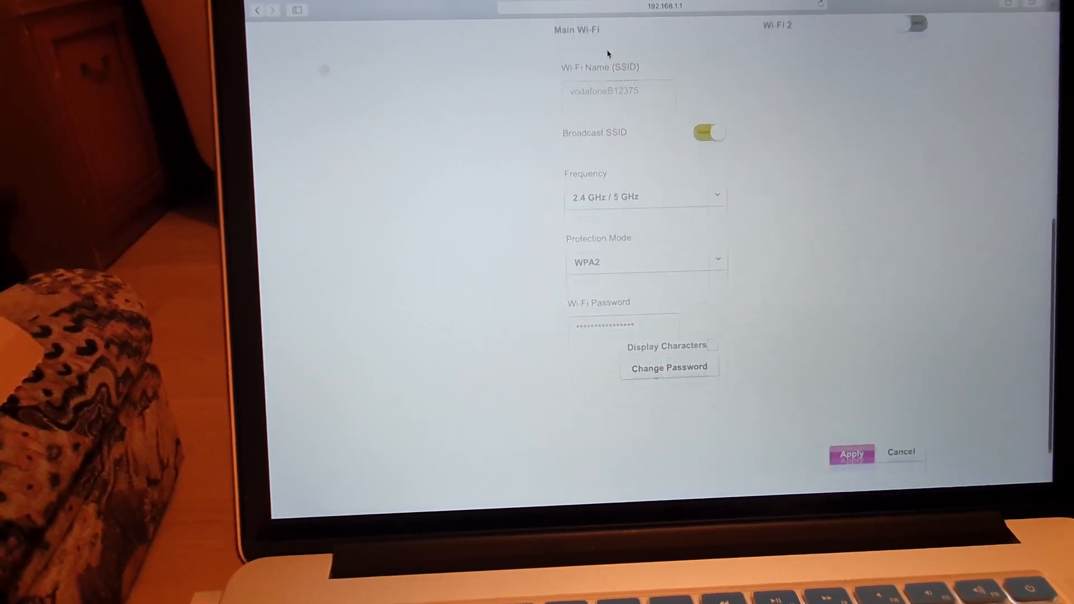
scroll(down, 3)
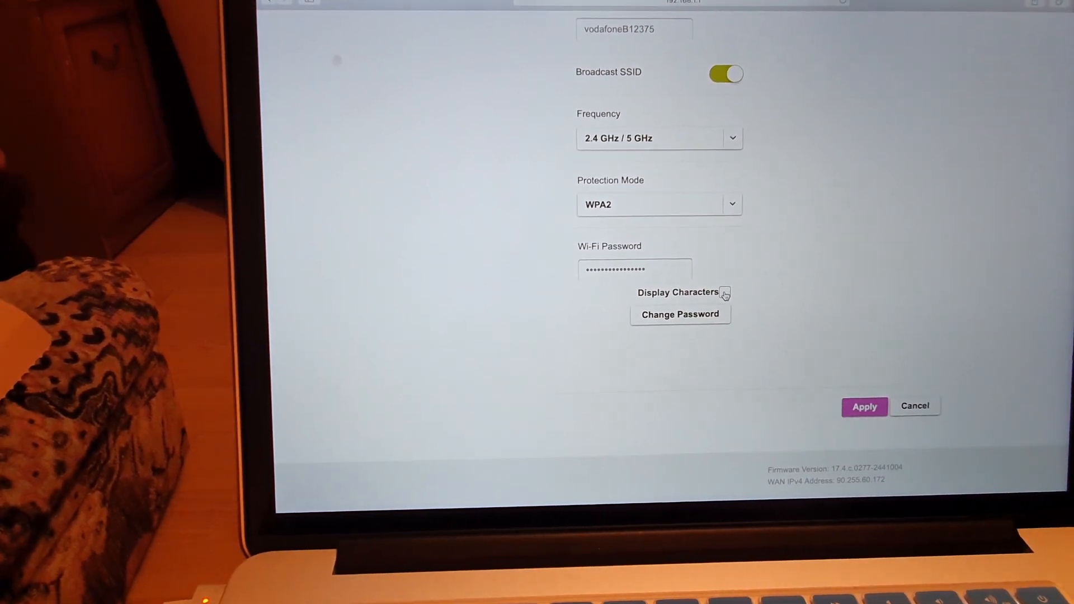
click(725, 293)
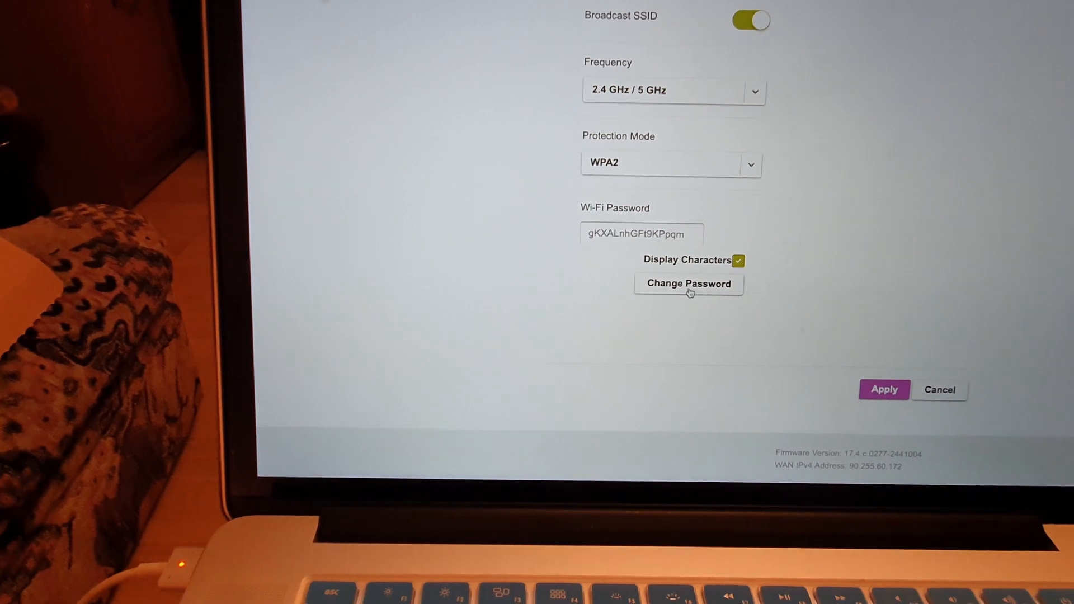
click(688, 284)
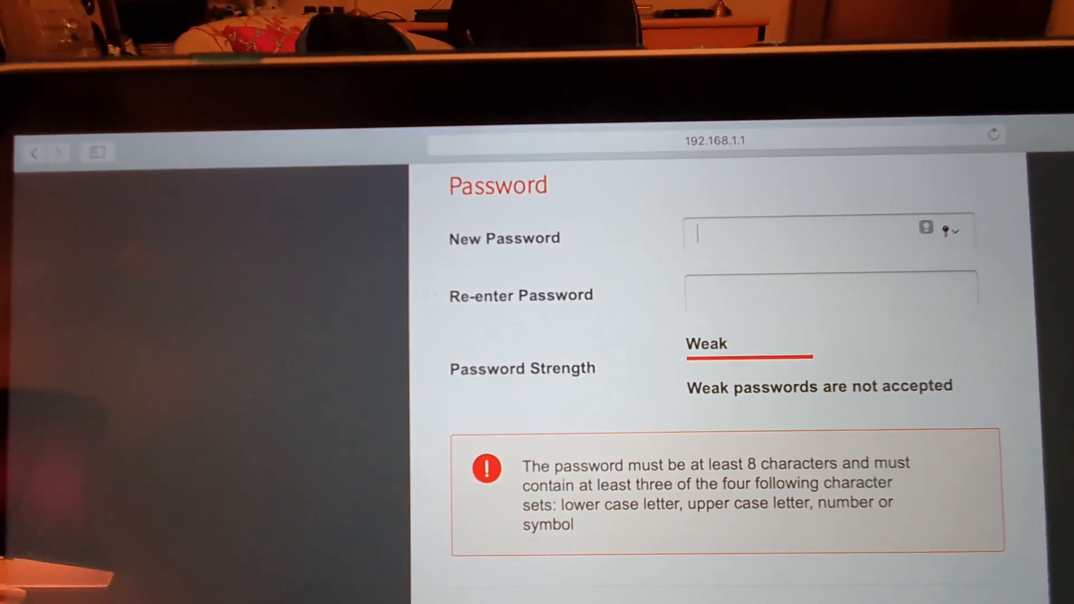
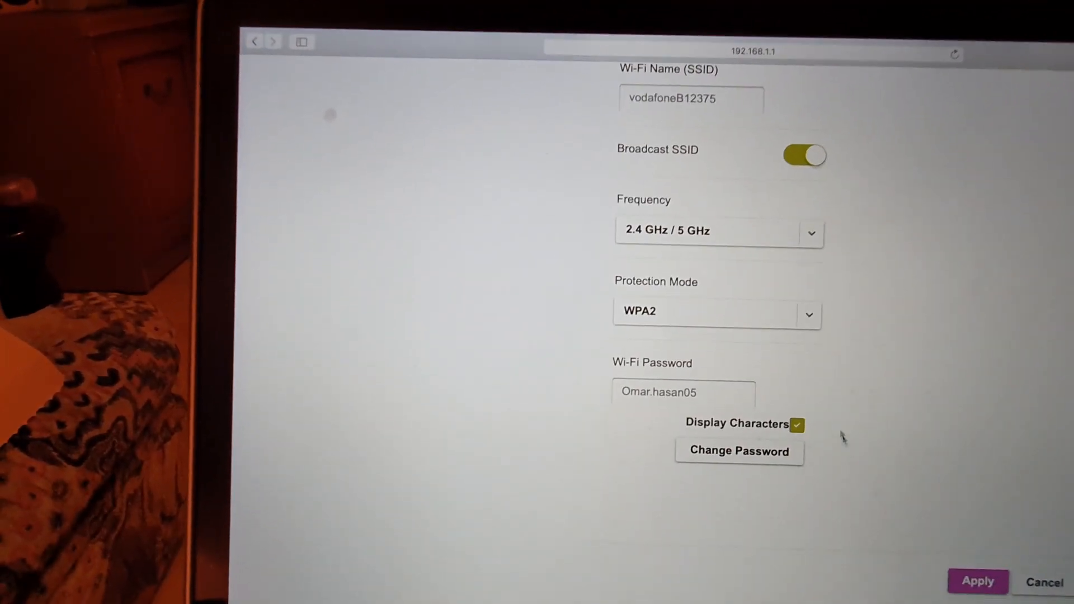
- Hide the password characters and apply the settings, getting 'Your changes have been applied'
click(796, 425)
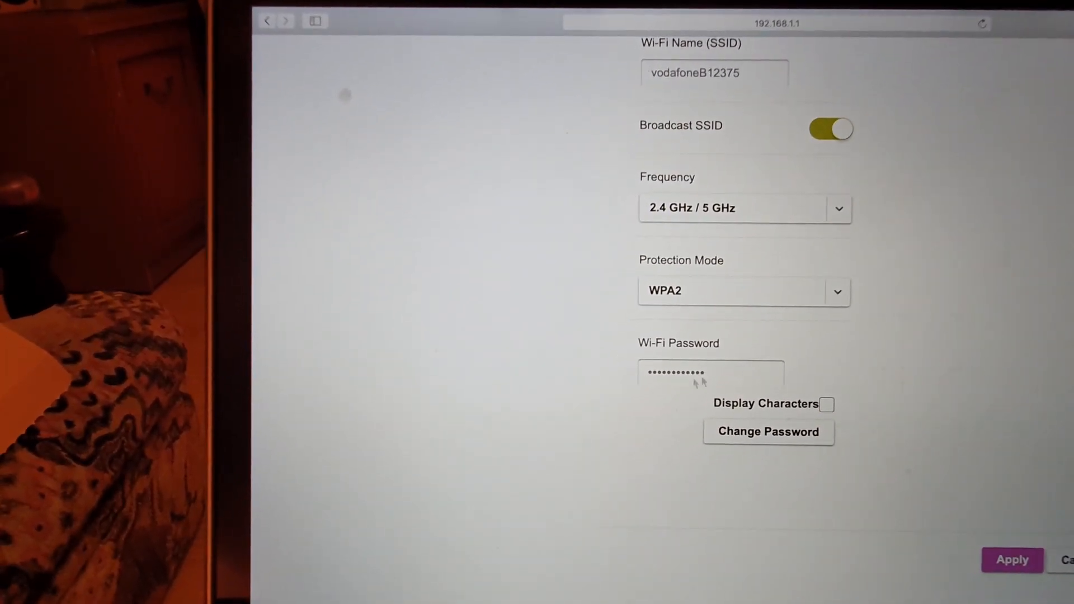
scroll(down, 3)
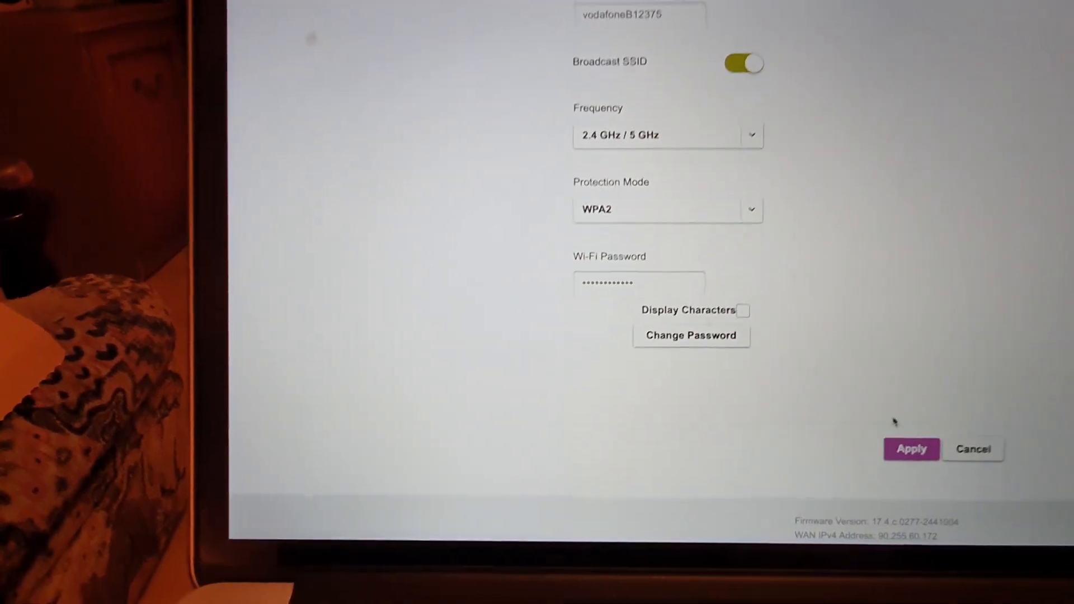
click(912, 449)
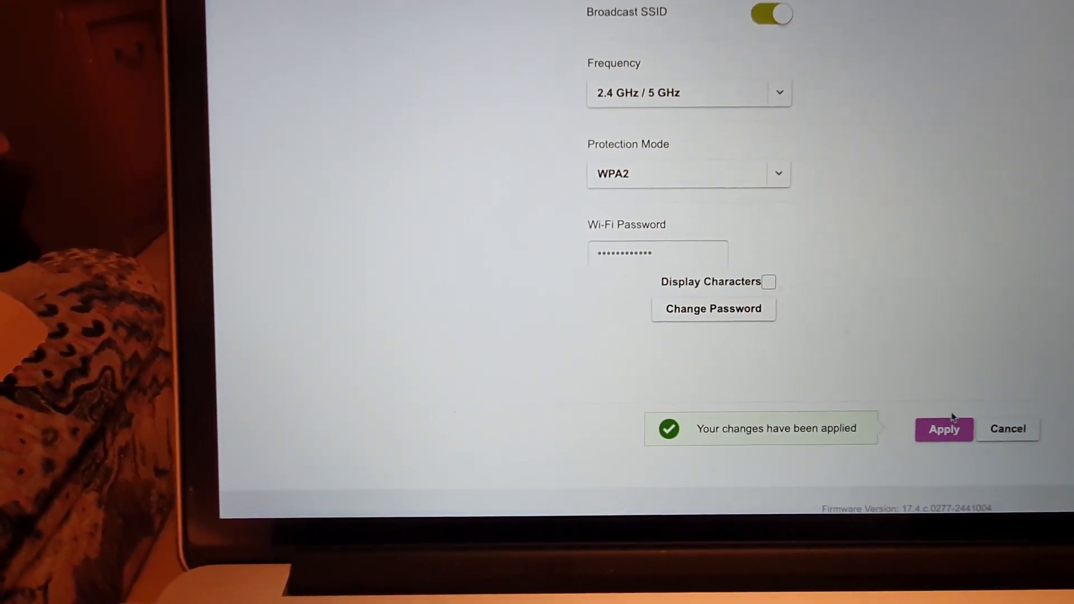